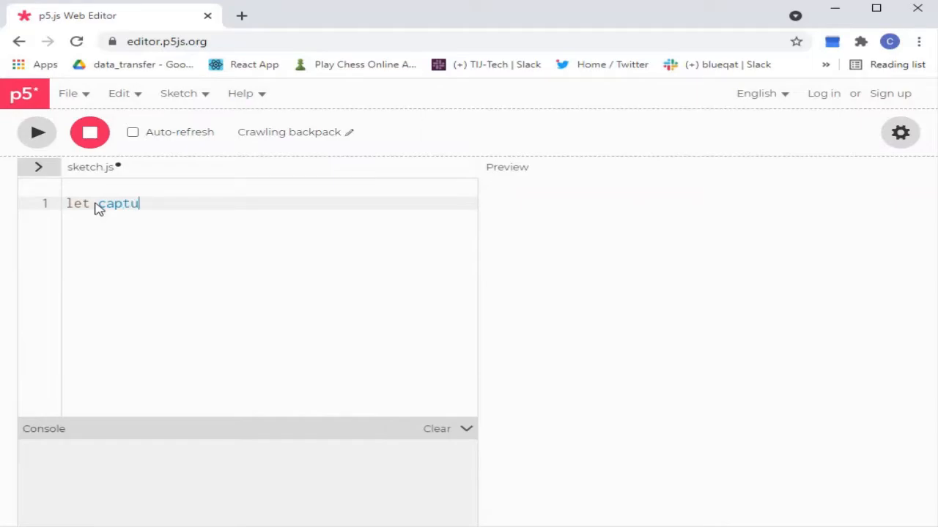
Declare 'let capture;' and begin an empty setup() function below it.
type("re;")
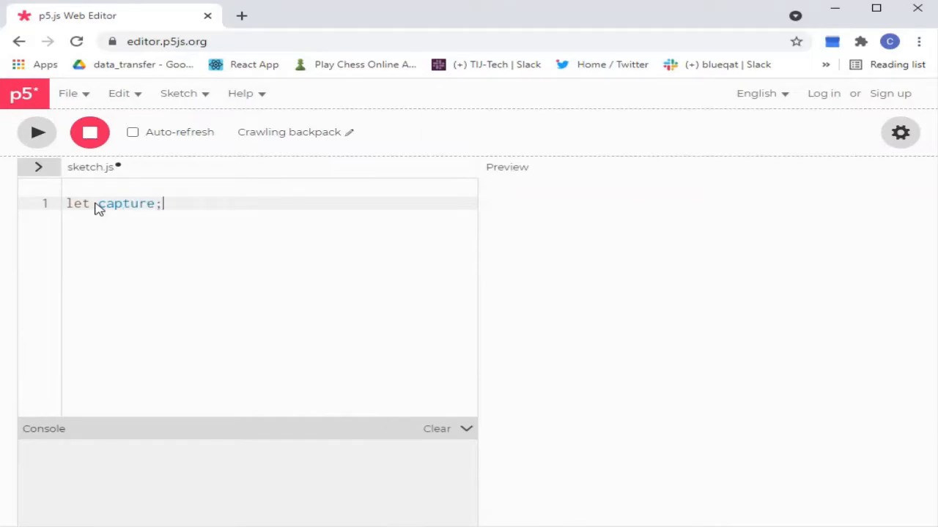
key("Enter")
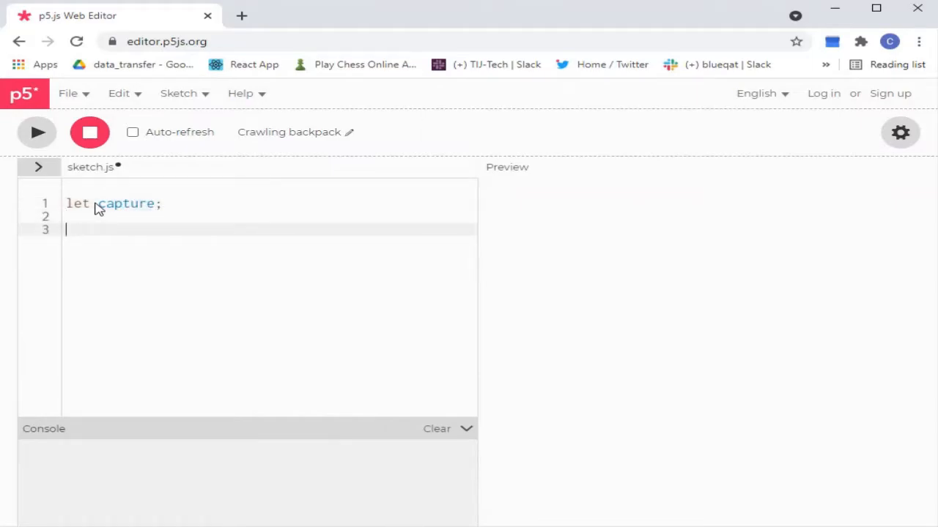
type("function")
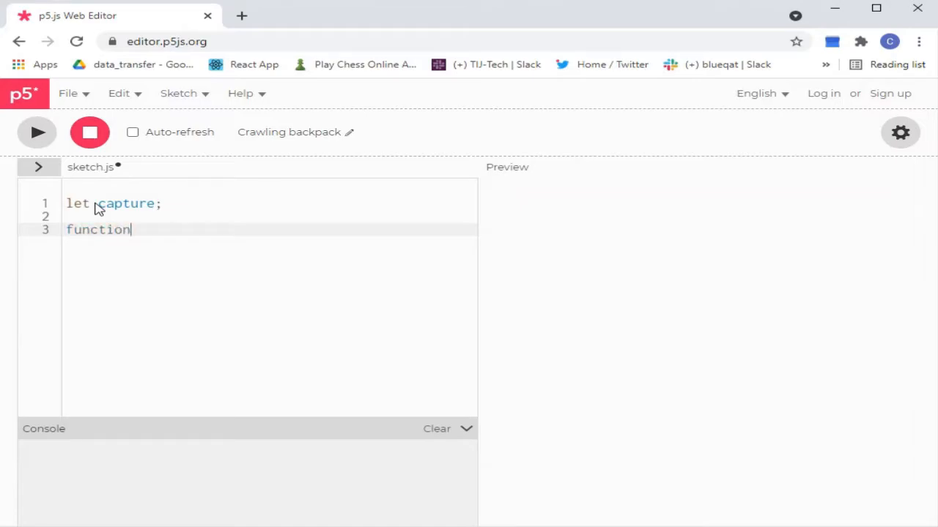
type("setu")
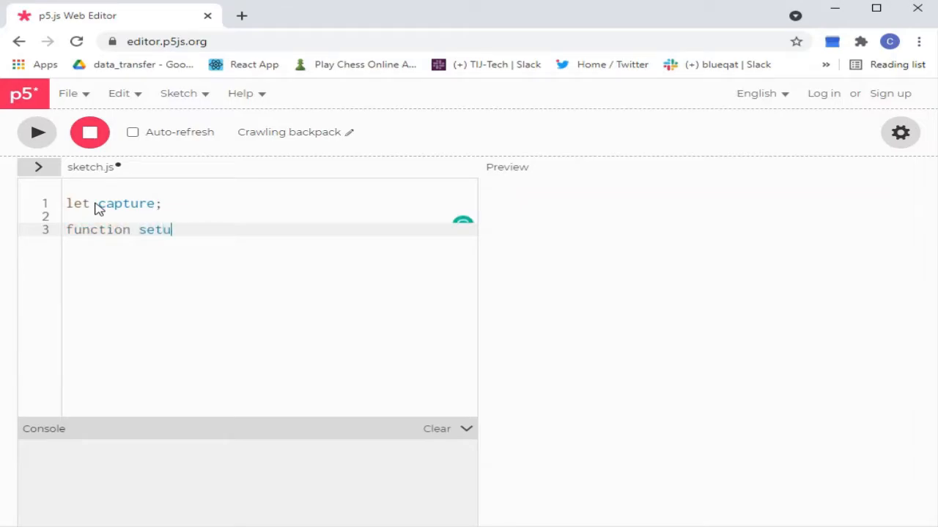
type("p()")
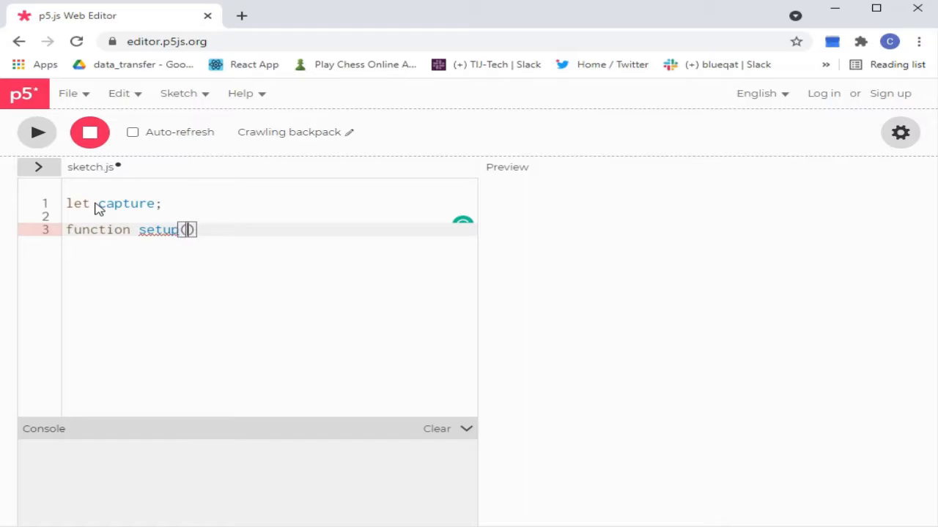
type("{")
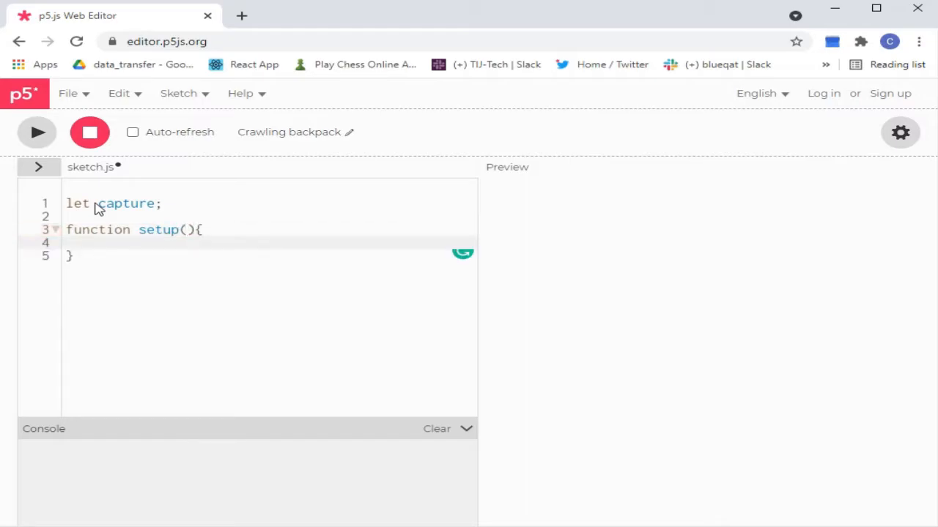
Add createCanvas(390, 240) inside setup and start the capture line.
type("create")
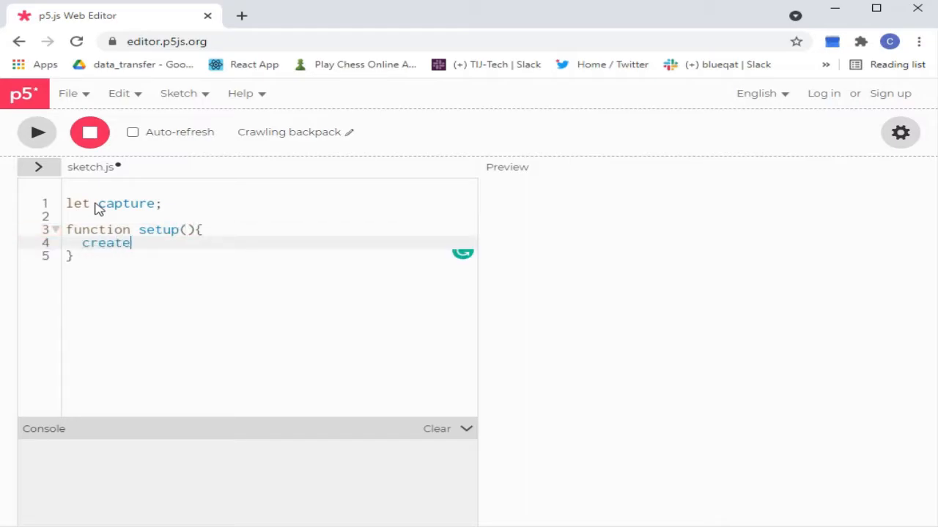
type("Canv")
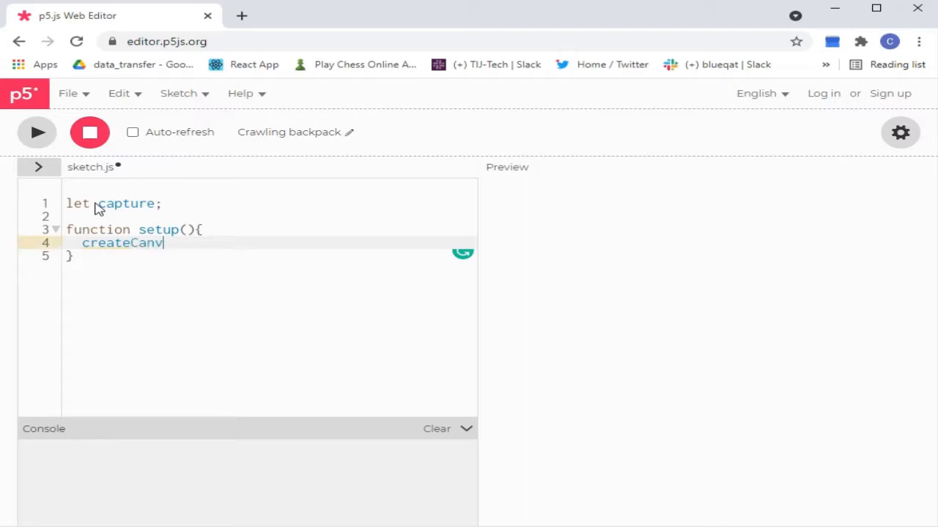
type("as(")
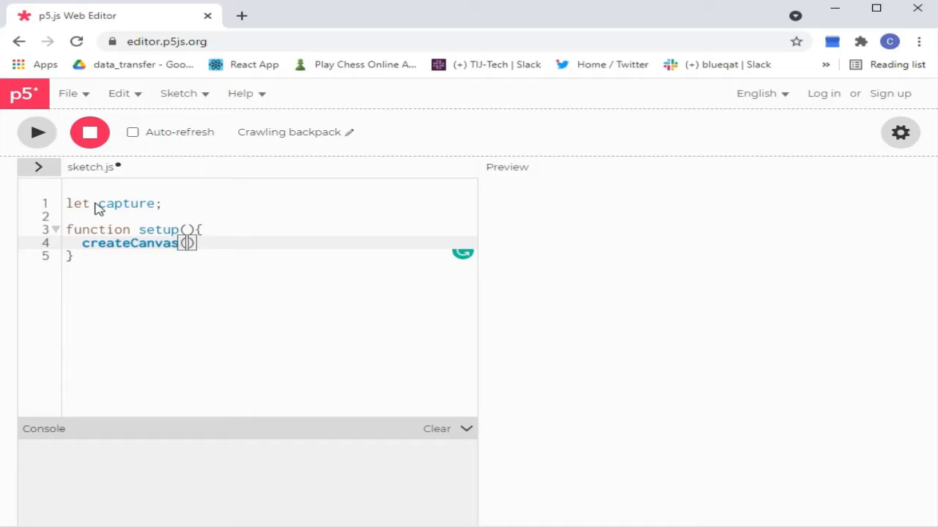
type("390")
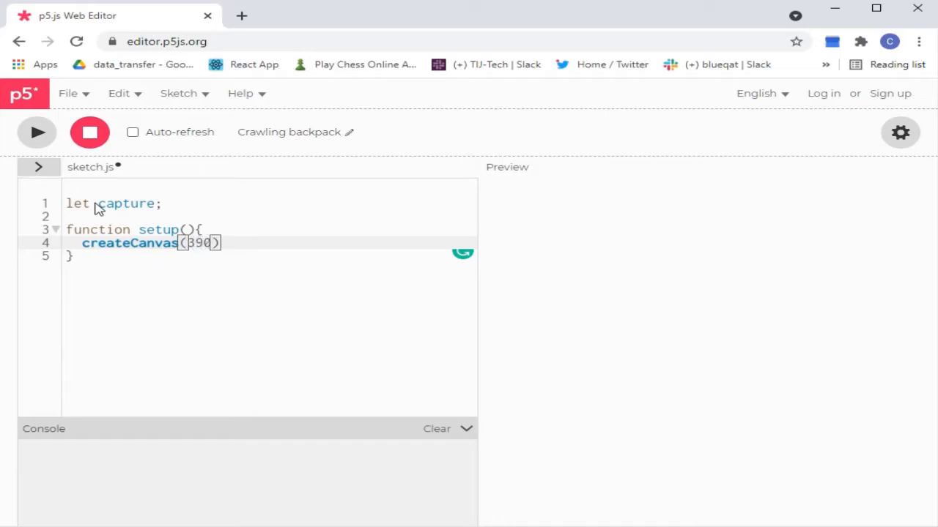
type(", 24")
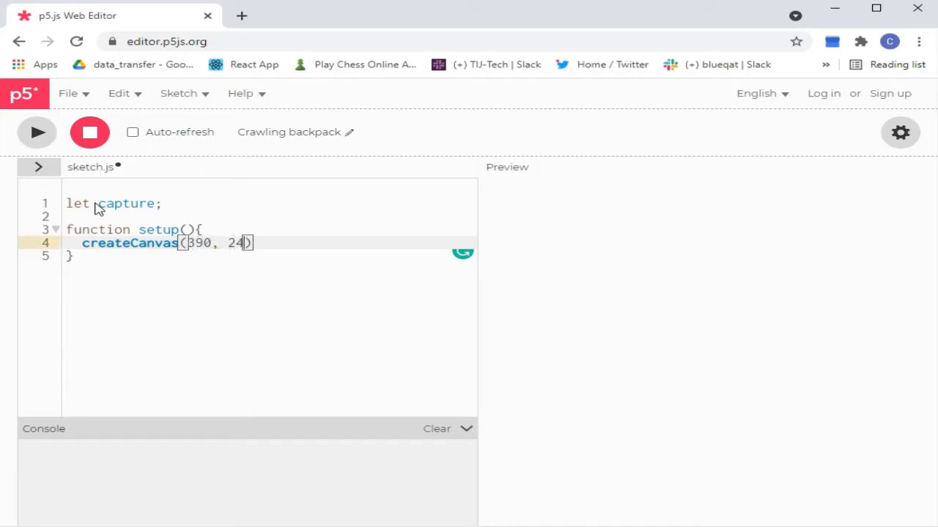
type("0")
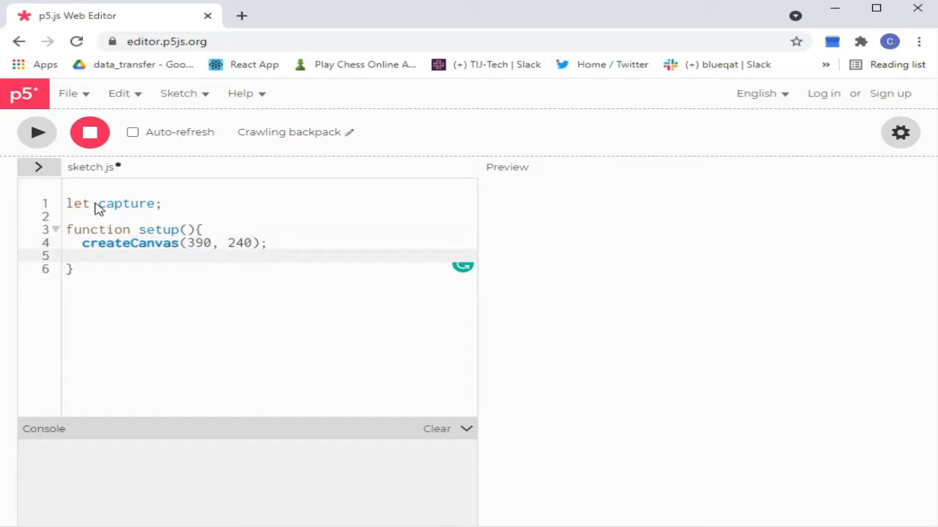
type("capture =")
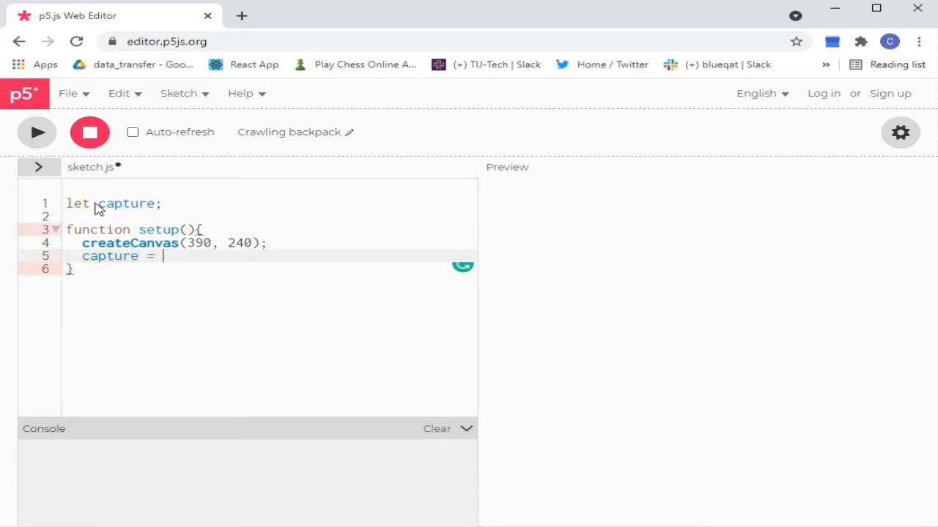
Assign capture = createCapture(VIDEO) in setup.
type("crea")
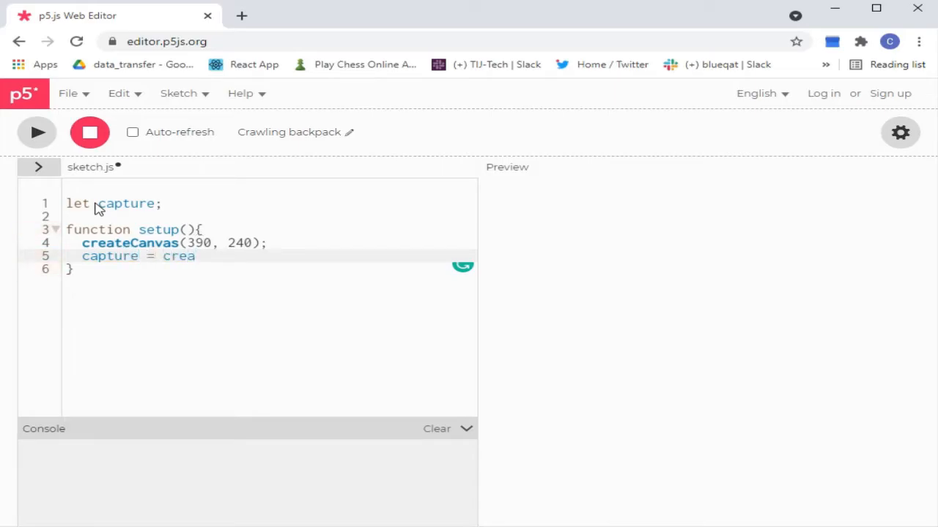
type("teC")
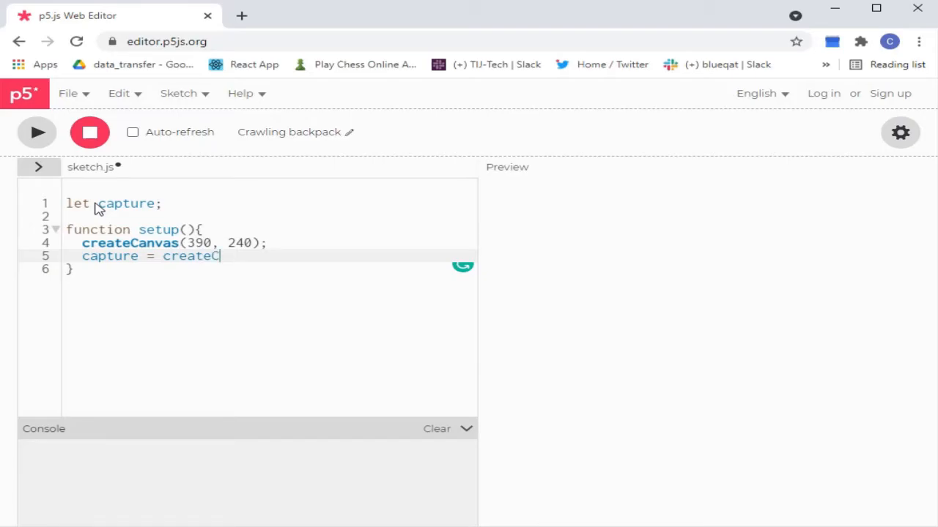
type("apture")
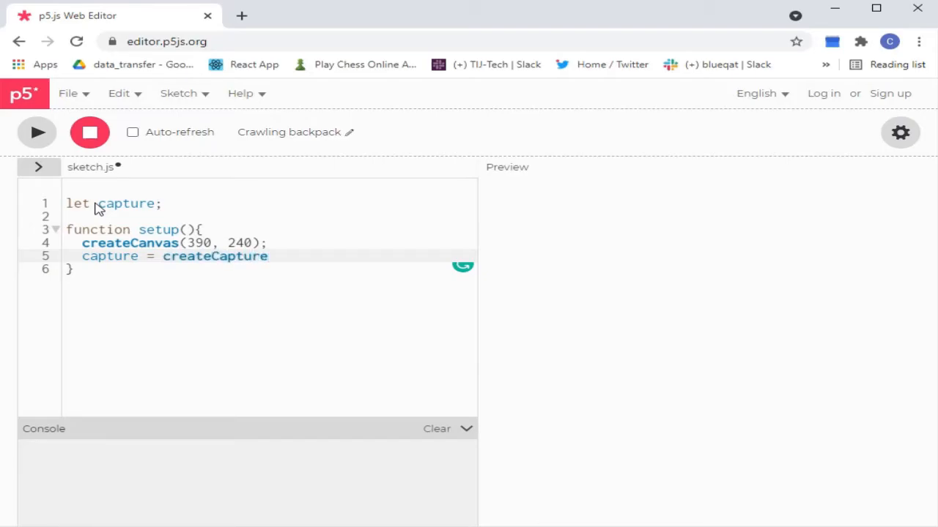
type("()")
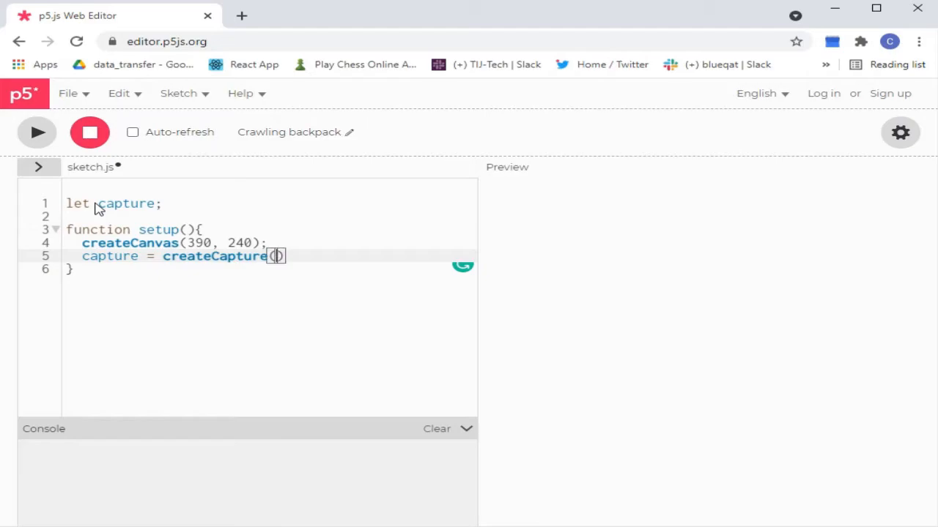
type("VIDEO")
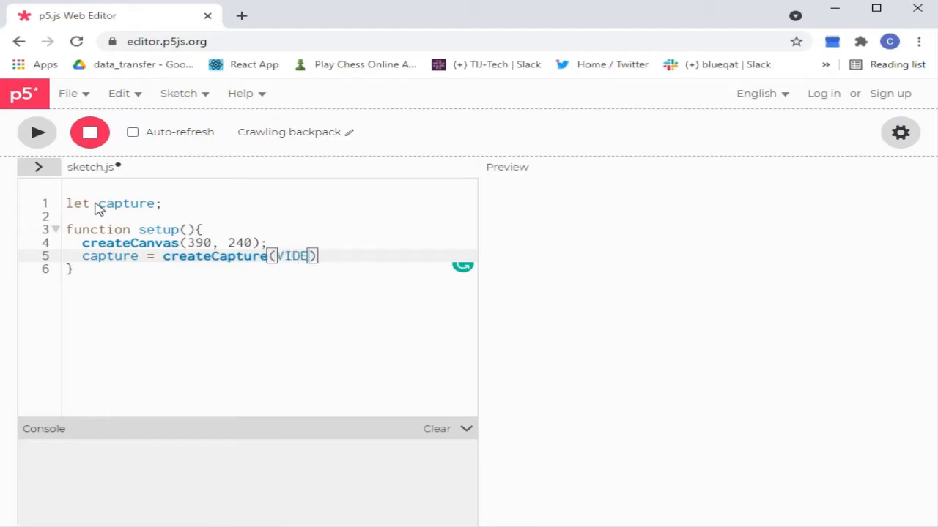
type("O")
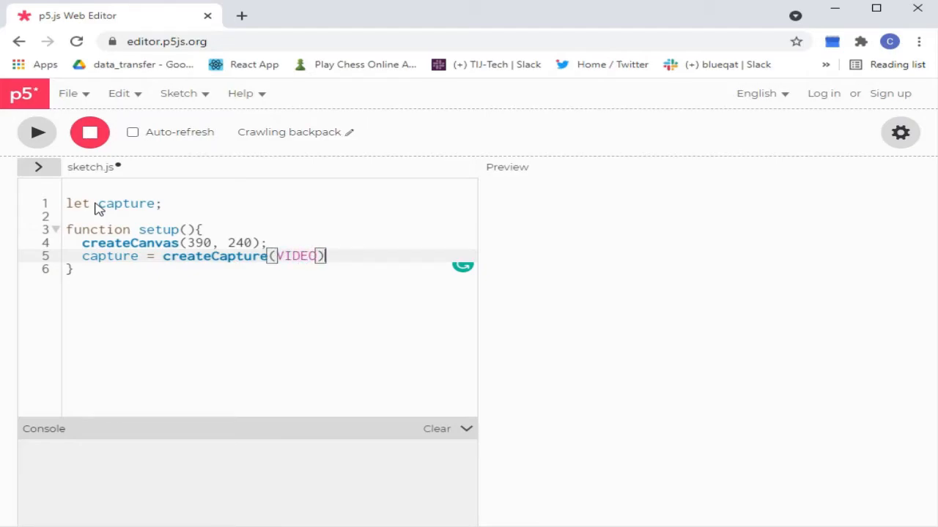
key("enter")
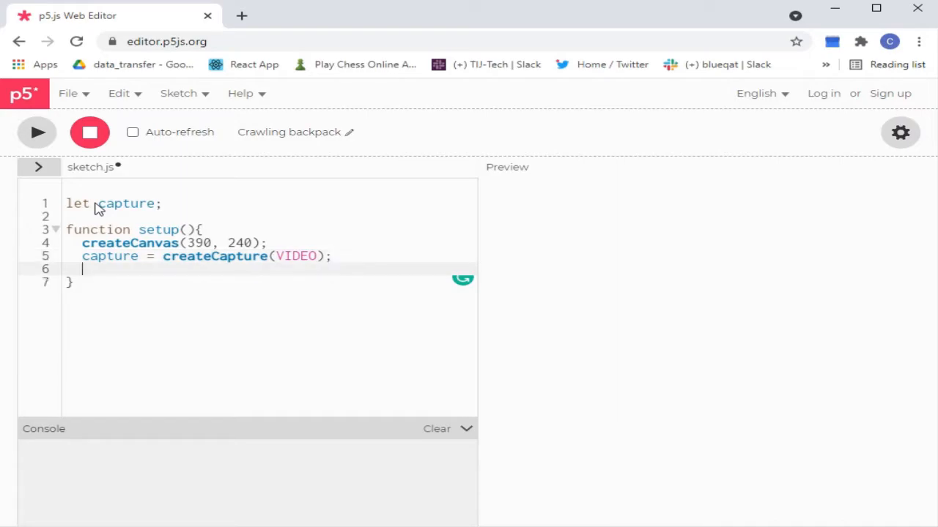
Size the capture to 320 by 240 with capture.size(320, 240).
type("capture")
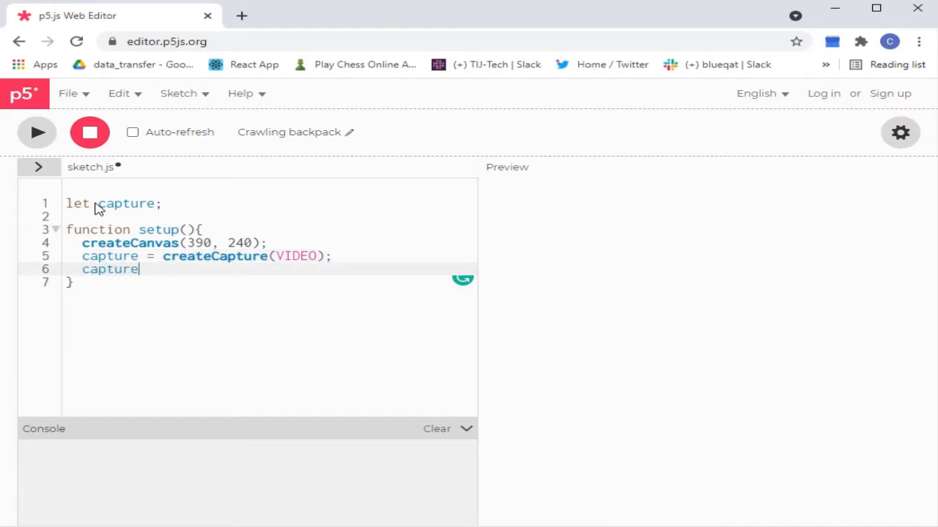
type(".si")
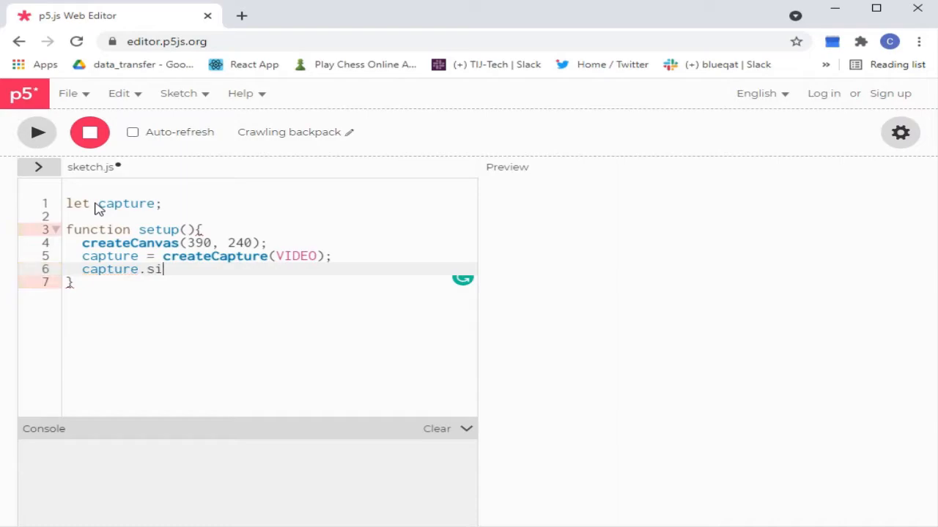
type("ze")
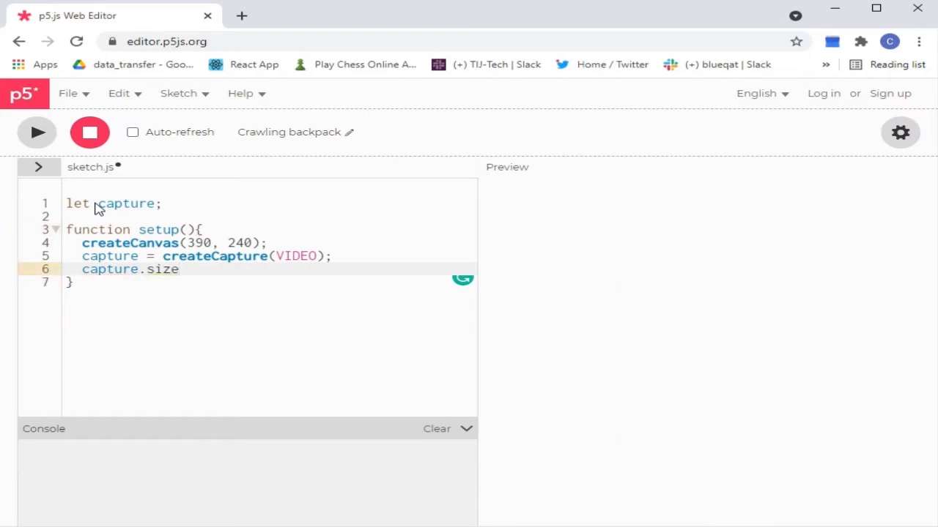
type("()")
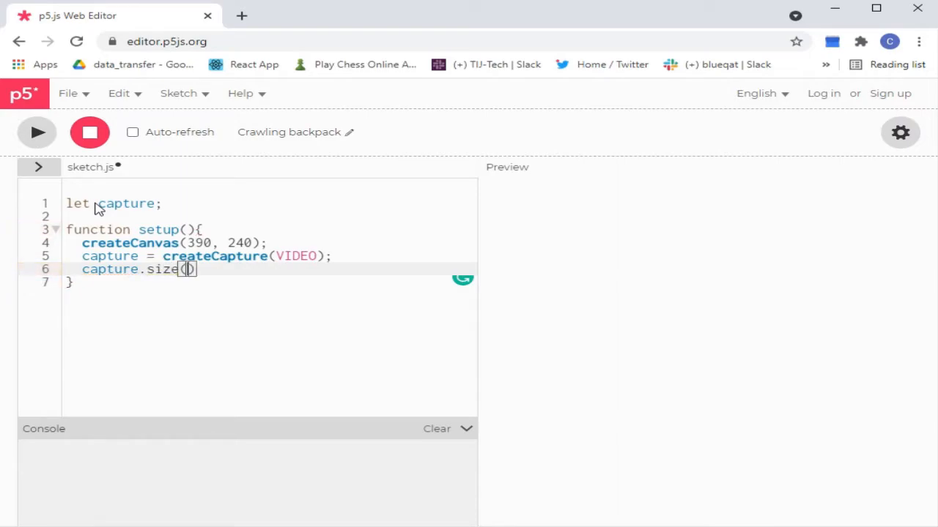
type("320,")
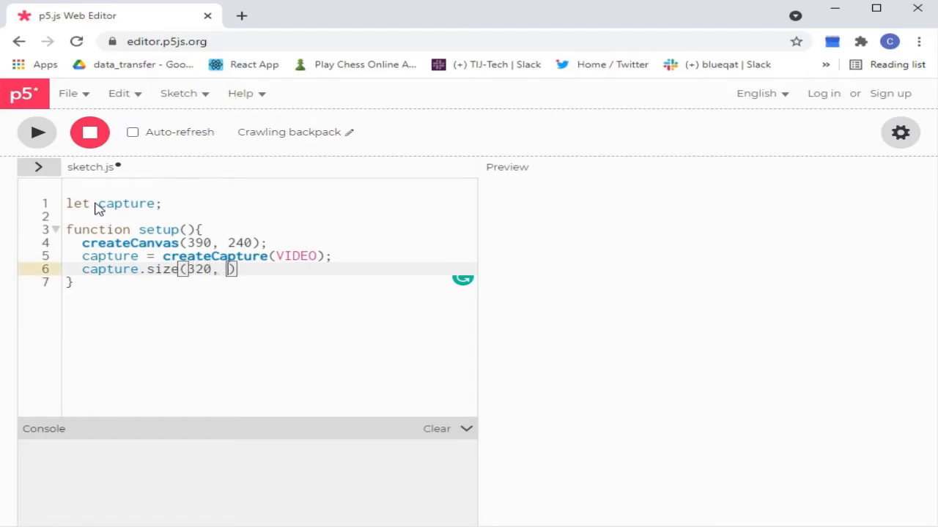
type("240")
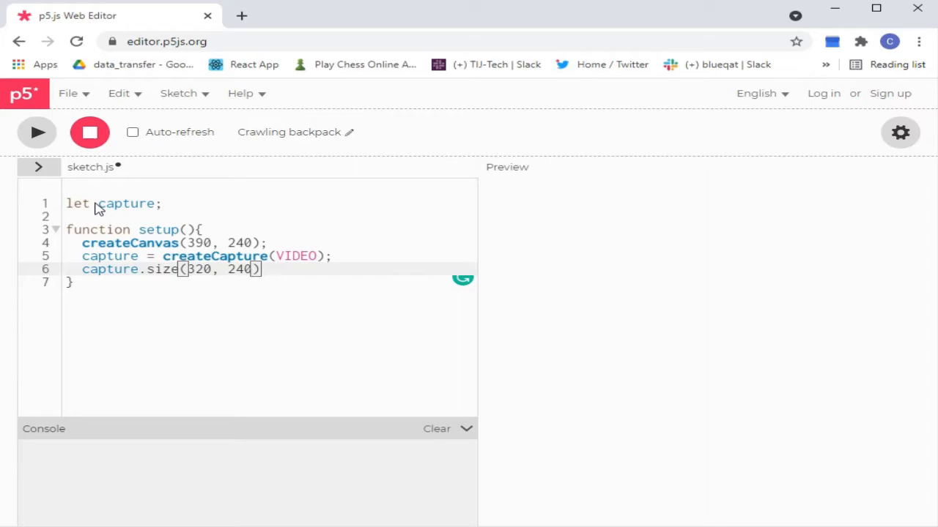
key("Enter")
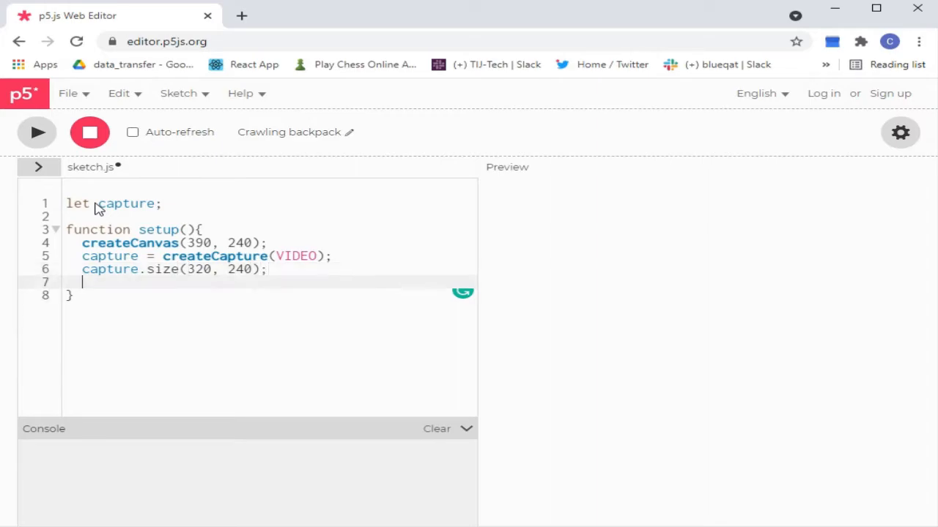
Add a commented-out //capture.hide(); line and a new line after setup.
type("//")
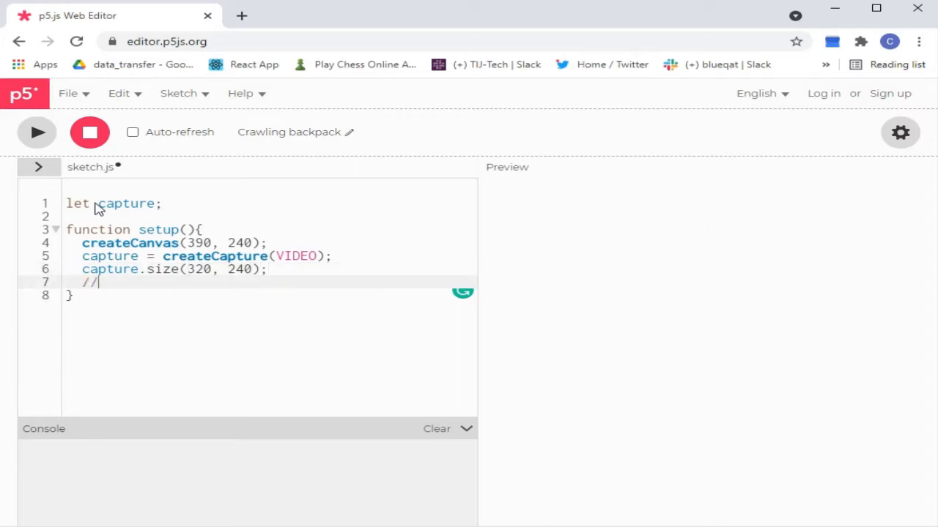
type("captur")
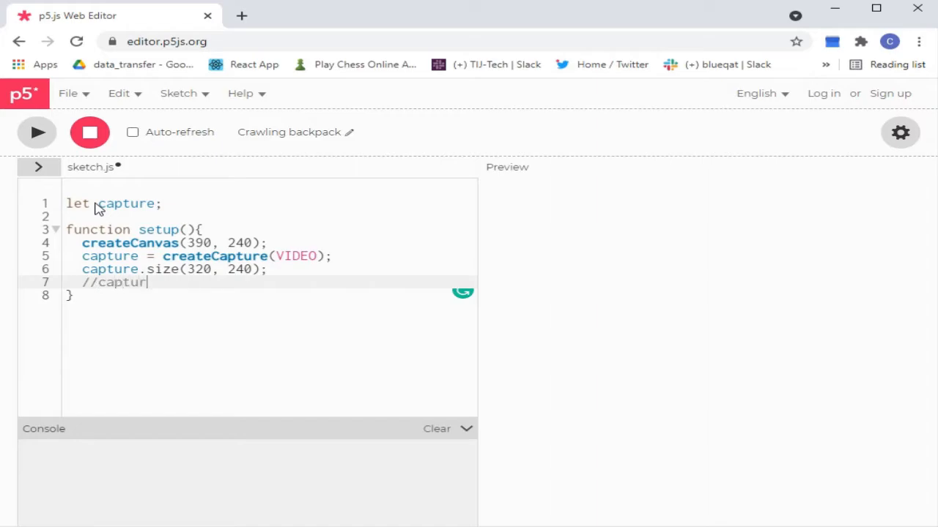
type("e.hi")
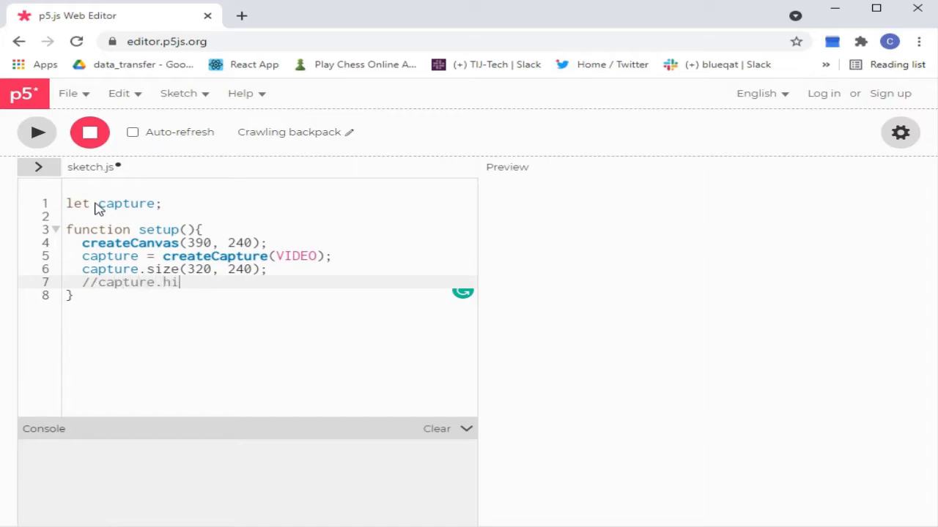
type("de")
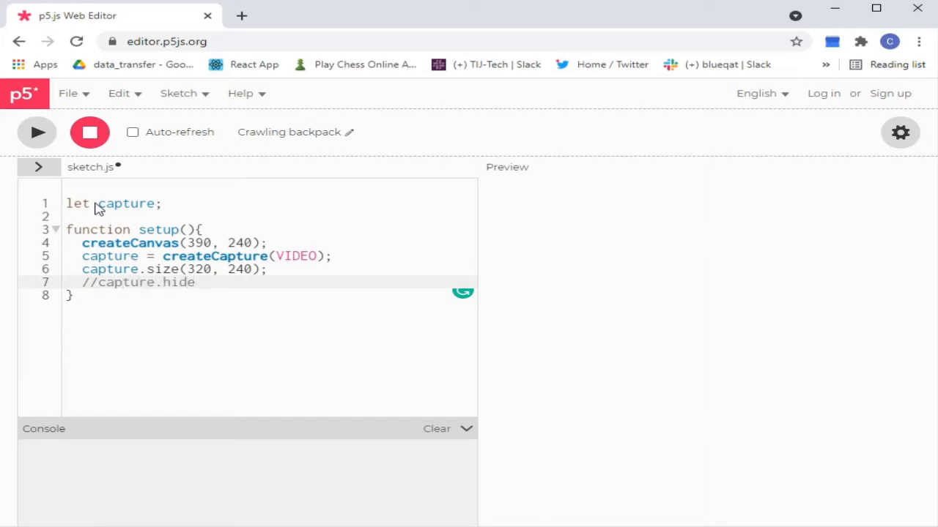
type("();")
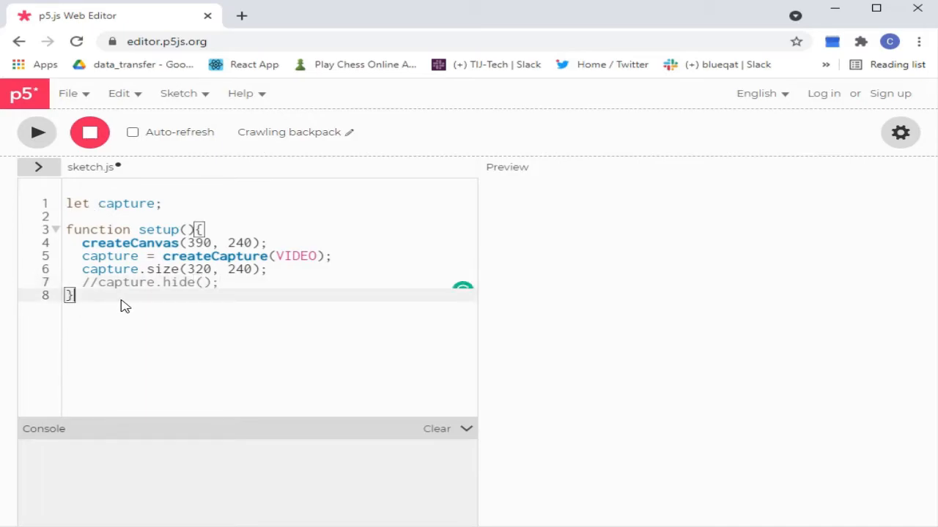
key("enter")
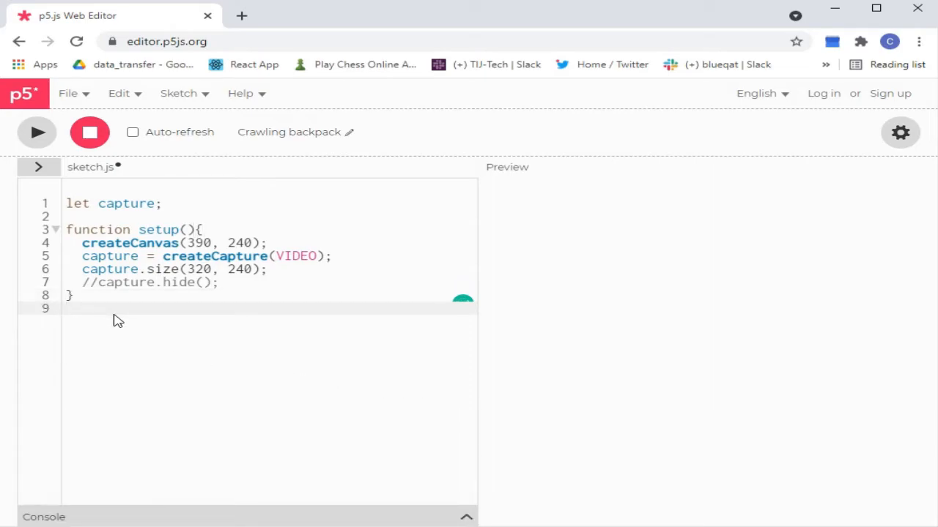
Start a draw() function that sets background(225).
type("function")
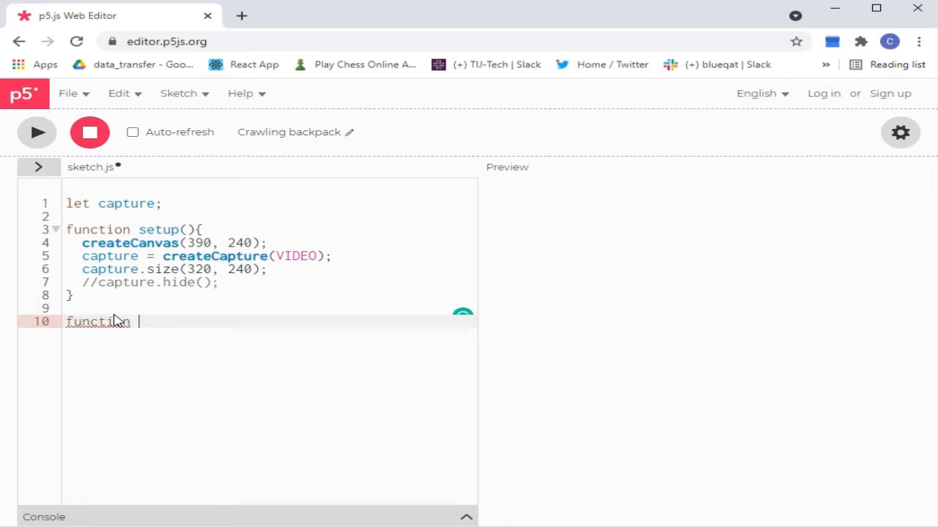
type("draw")
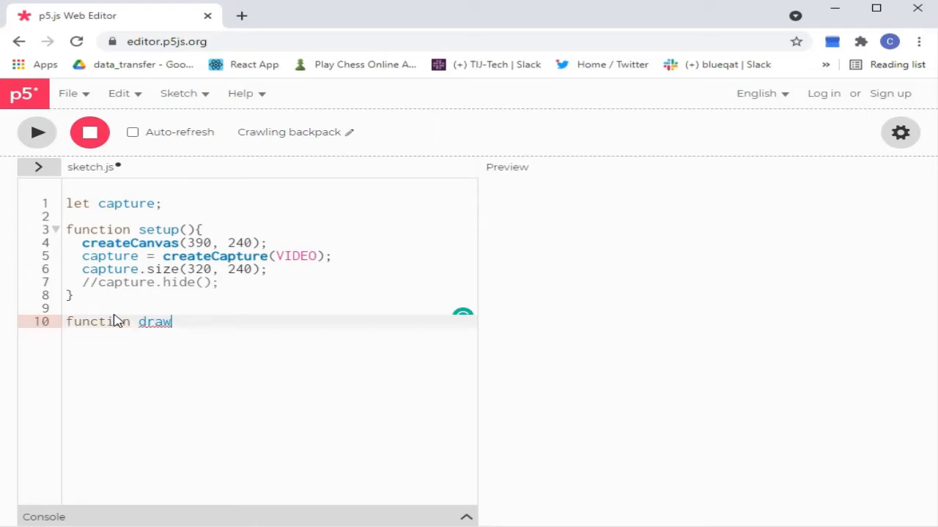
type("(){")
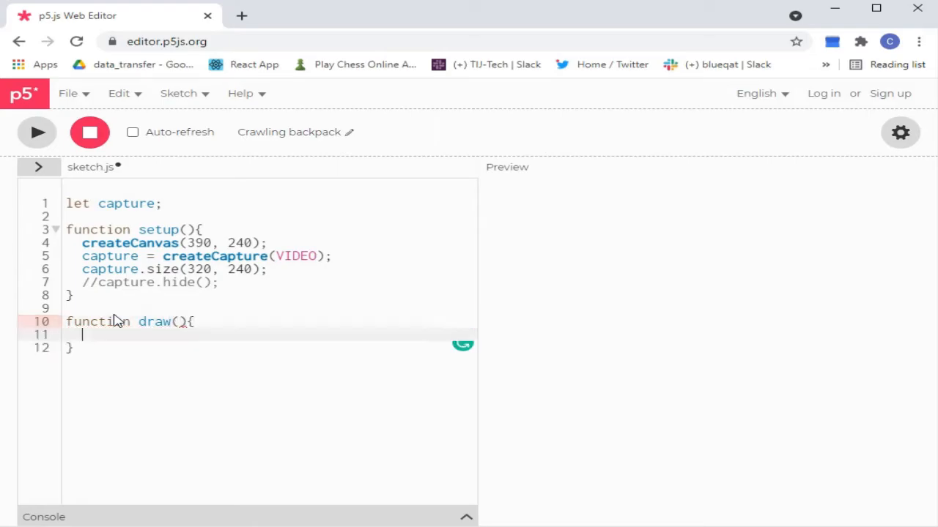
type("b")
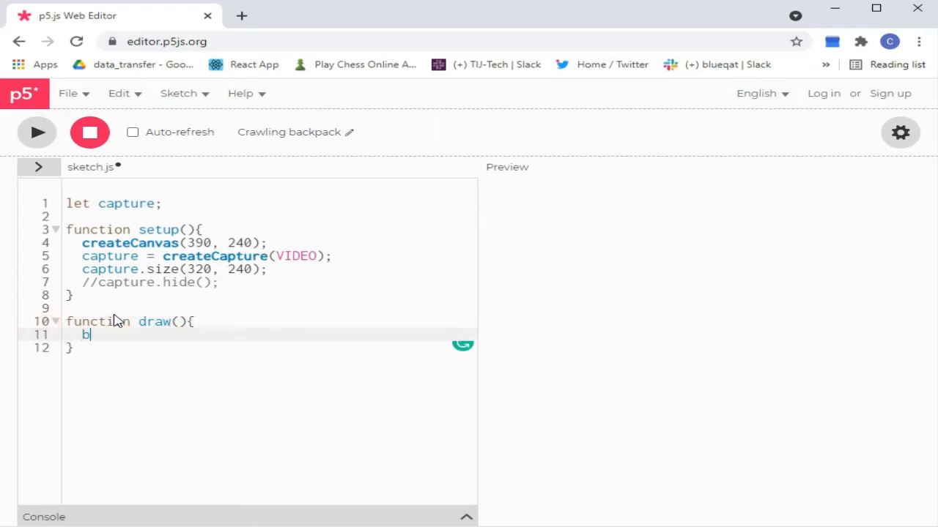
type("ackgrou")
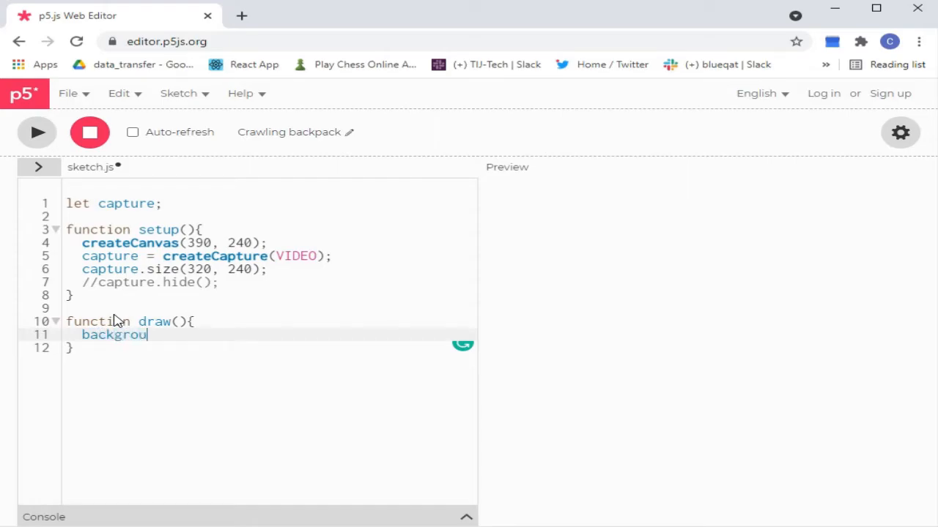
type("nd()")
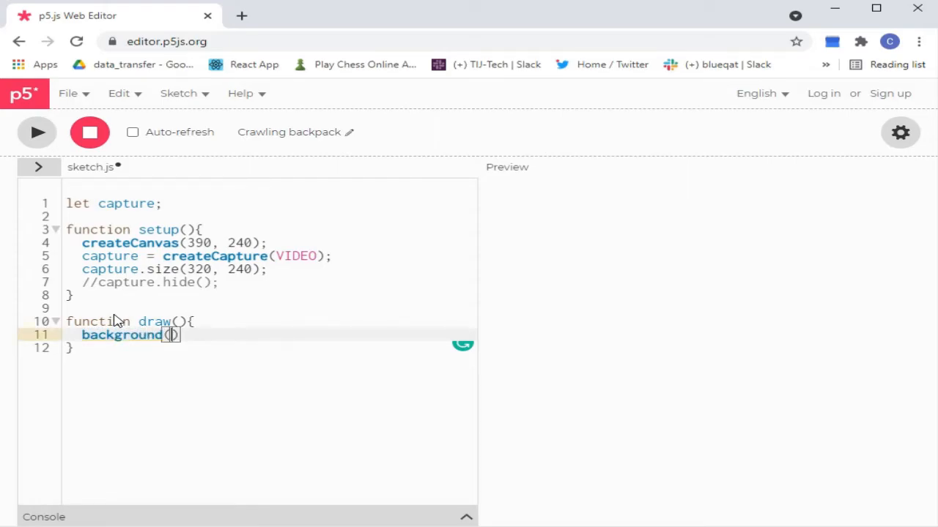
type("225")
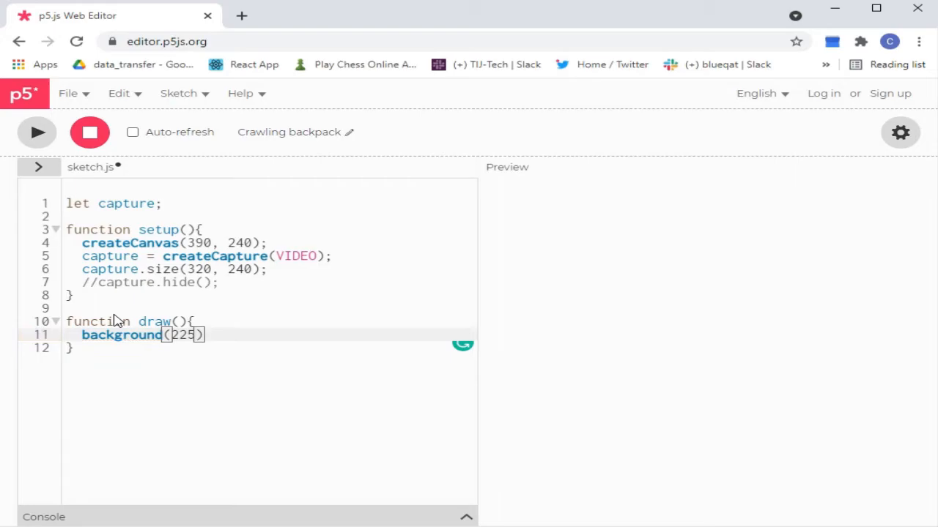
type(";")
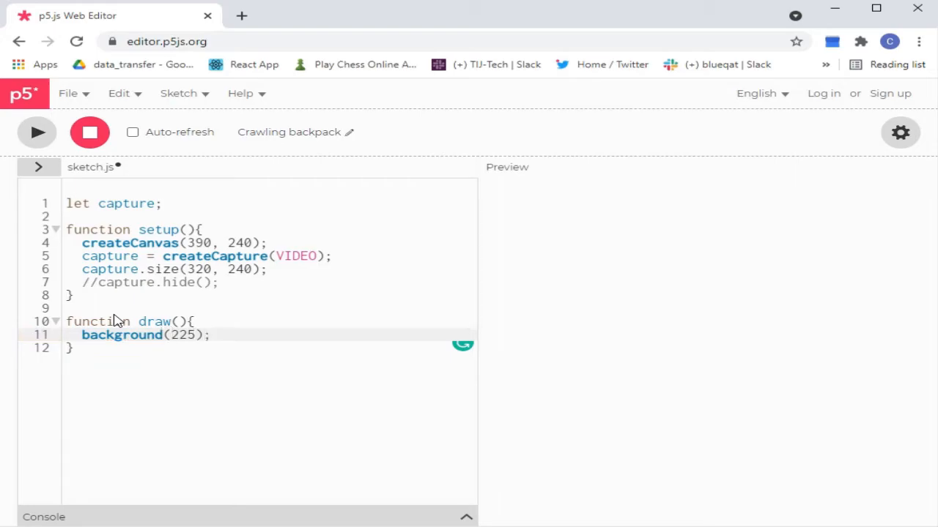
Draw the capture with image(capture, 0, 0, 320, 240).
type("imag")
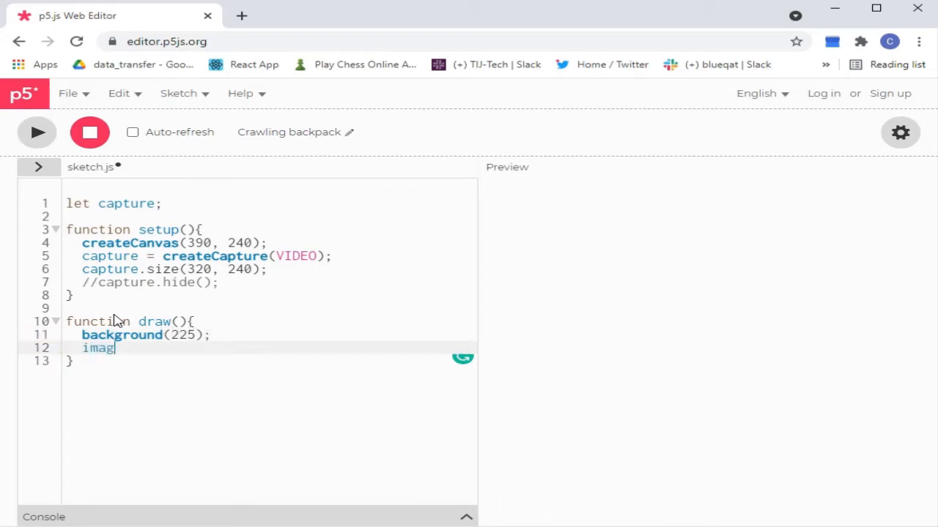
type("e()")
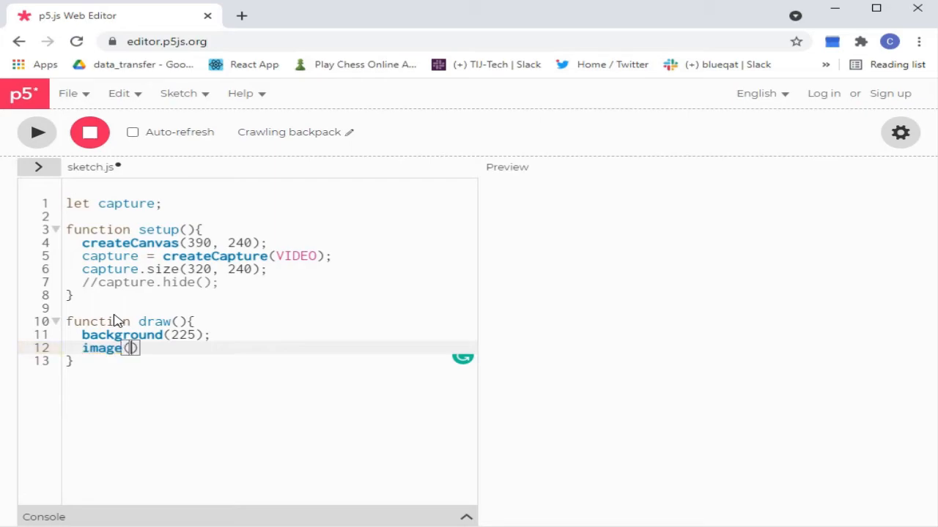
type("capture")
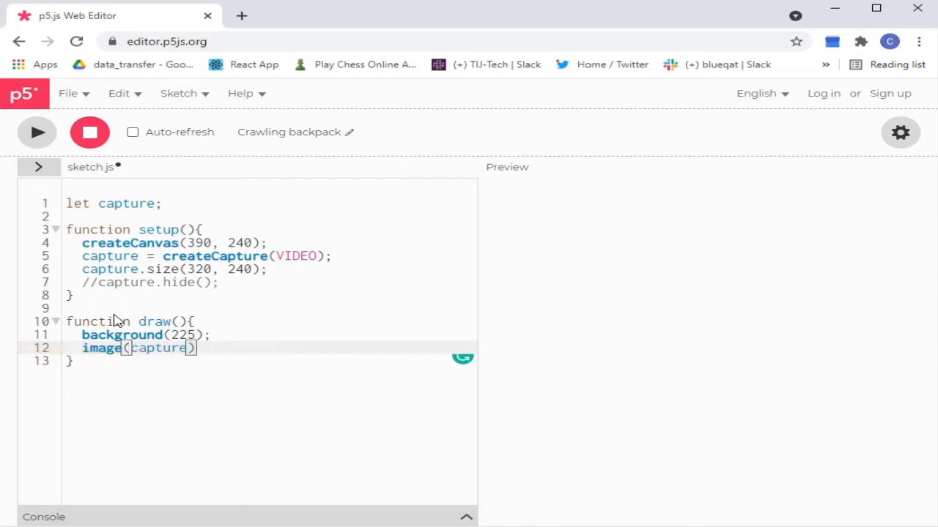
type(", 0,")
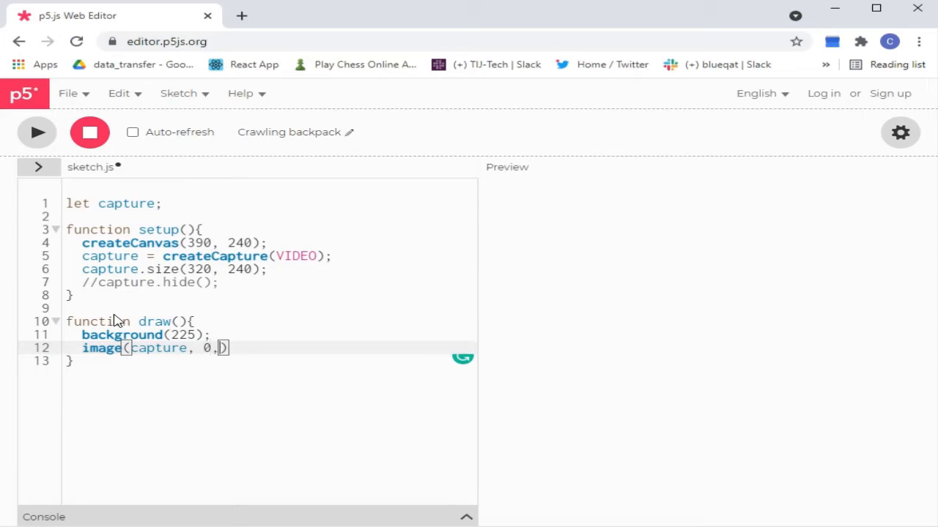
type("0,")
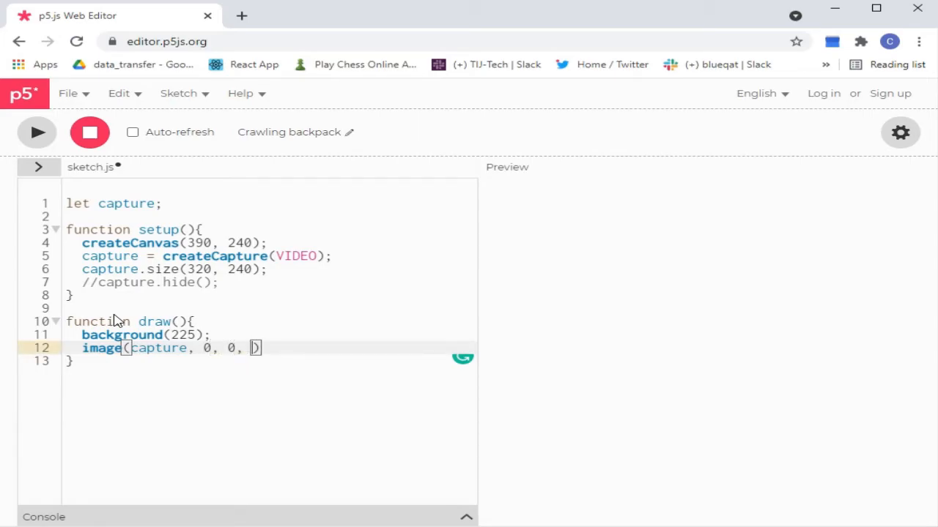
type("320,")
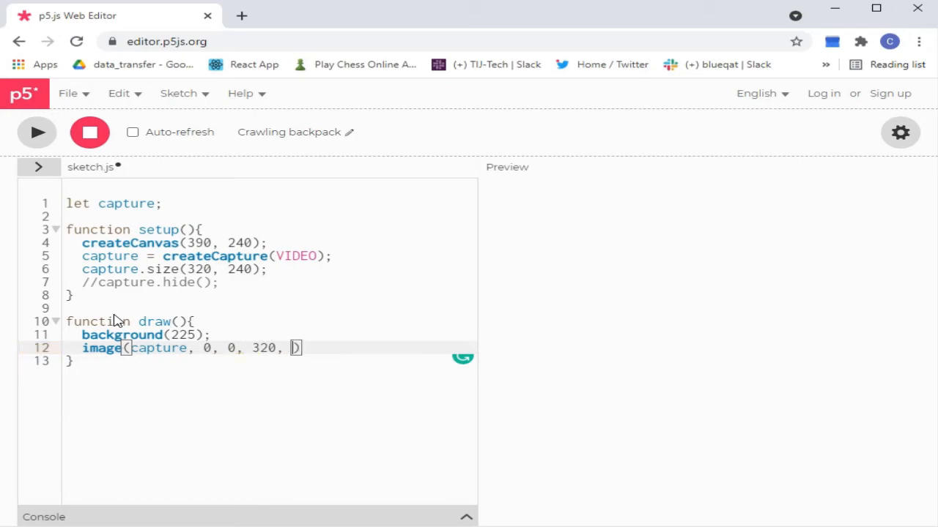
type("240")
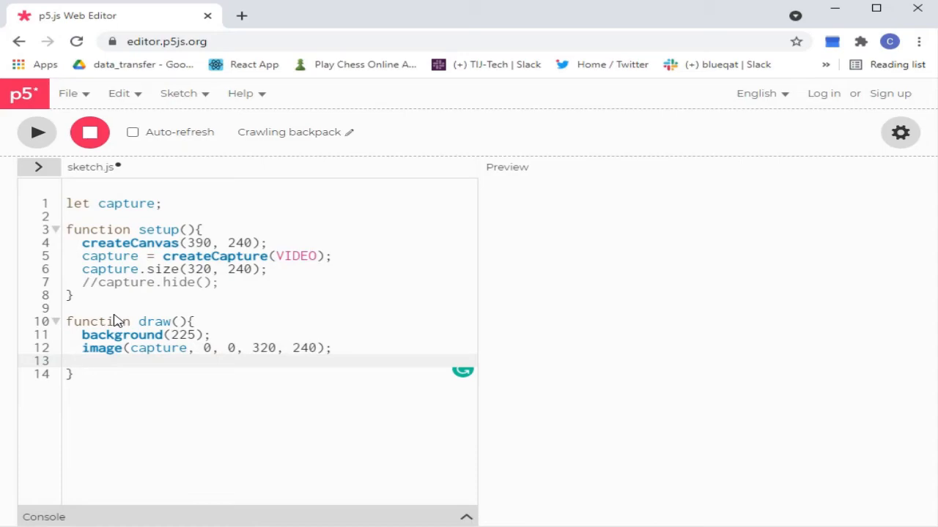
Add filter(INVERT) to draw to invert the webcam image.
type("fill")
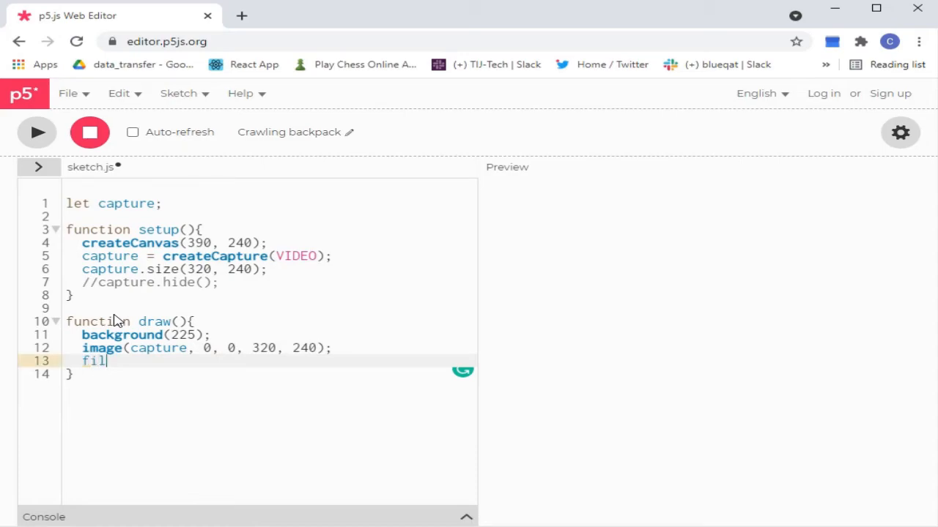
type("ter()")
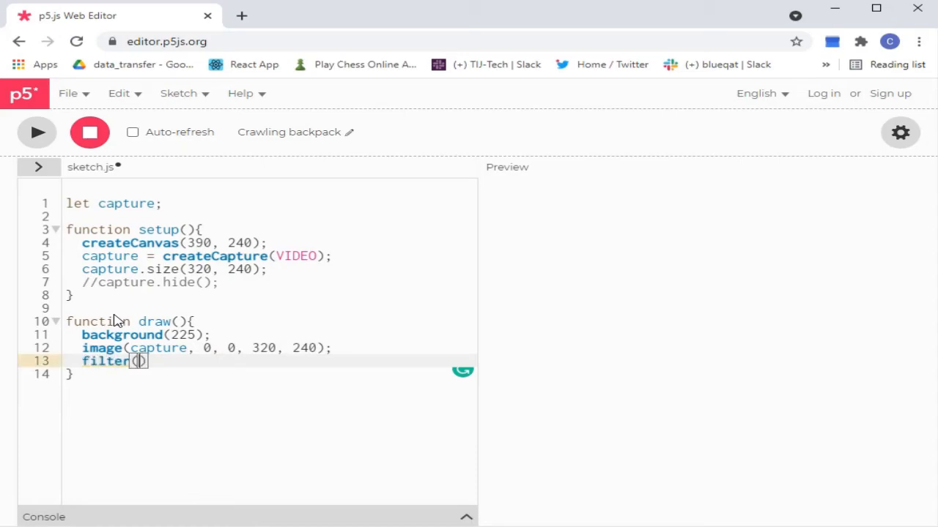
type("INVERT")
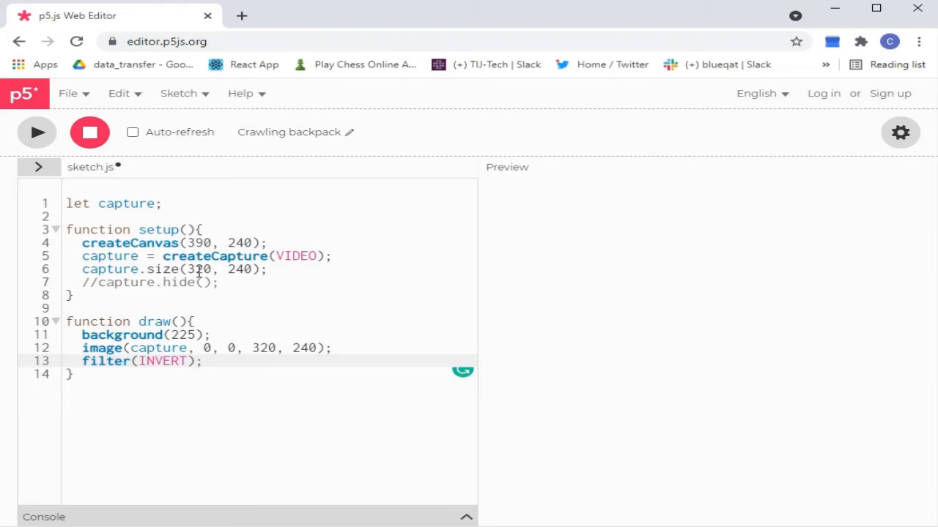
Run the sketch and allow the browser to use the camera.
left_click(36, 132)
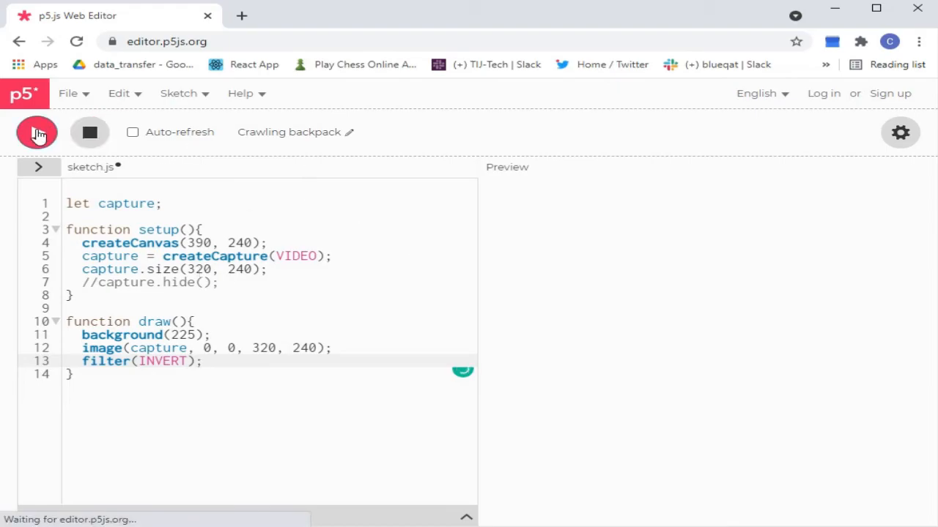
left_click(36, 133)
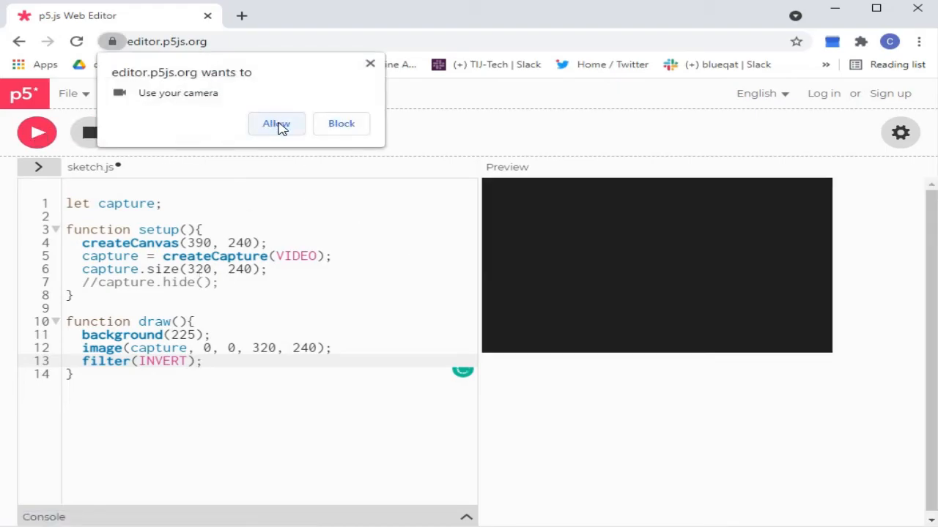
left_click(276, 123)
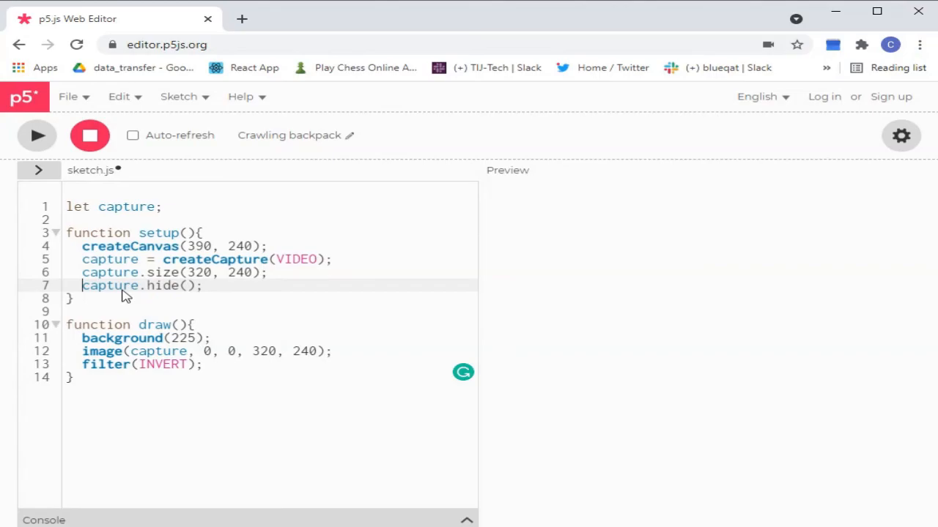
mouse_move(132, 185)
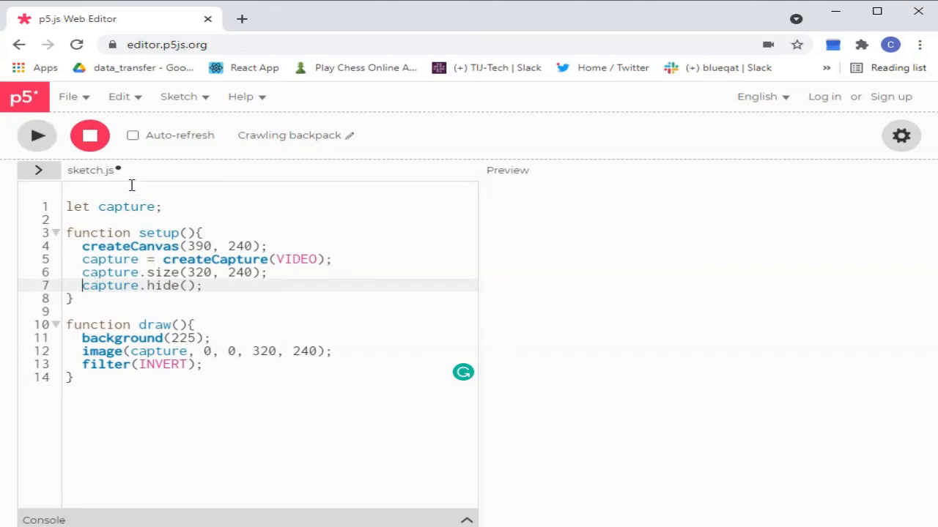
Rerun the sketch to preview the hidden-capture inverted feed, then stop it.
left_click(37, 134)
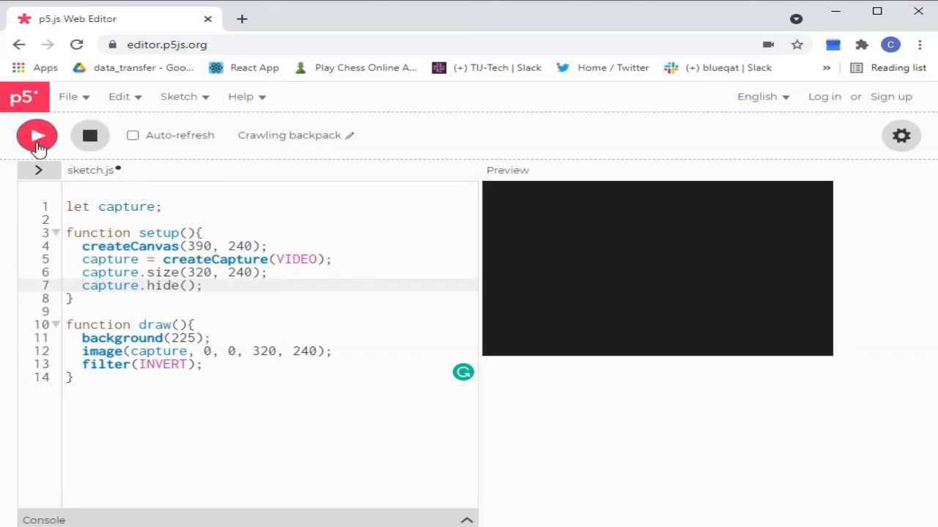
left_click(36, 136)
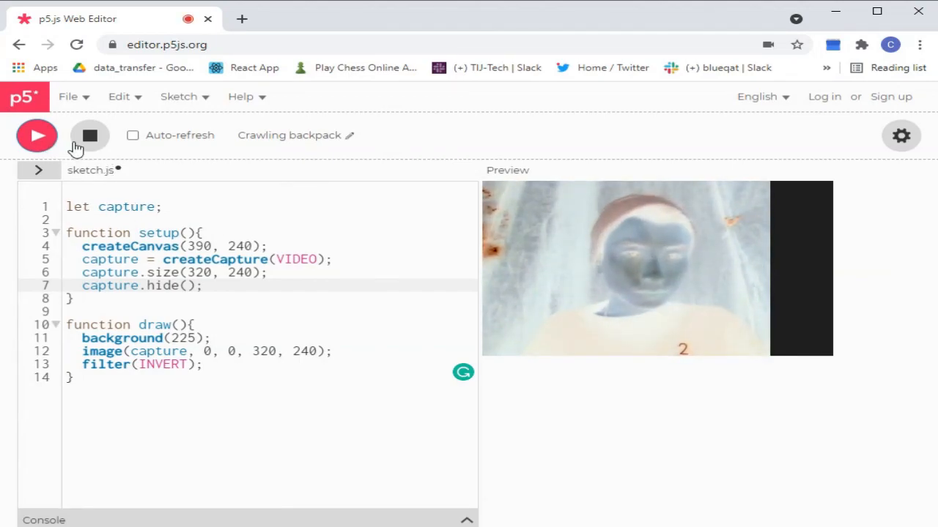
left_click(89, 135)
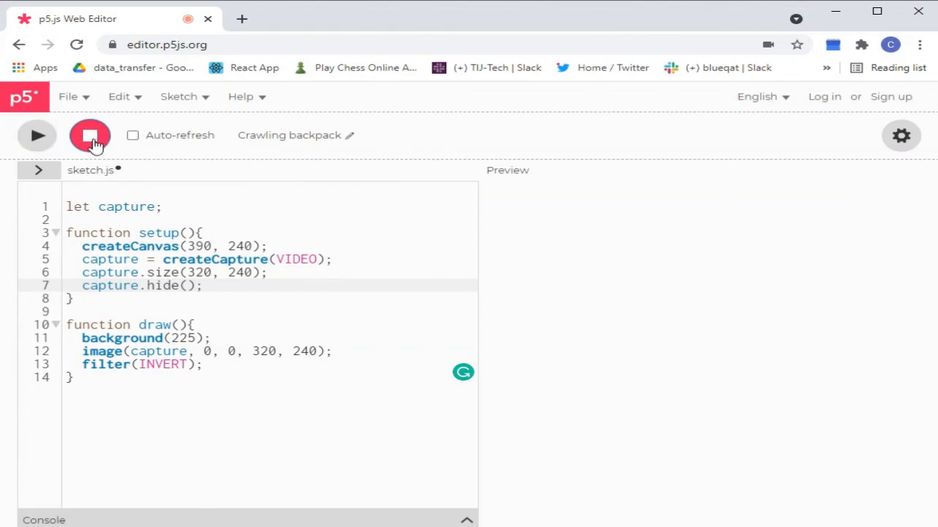